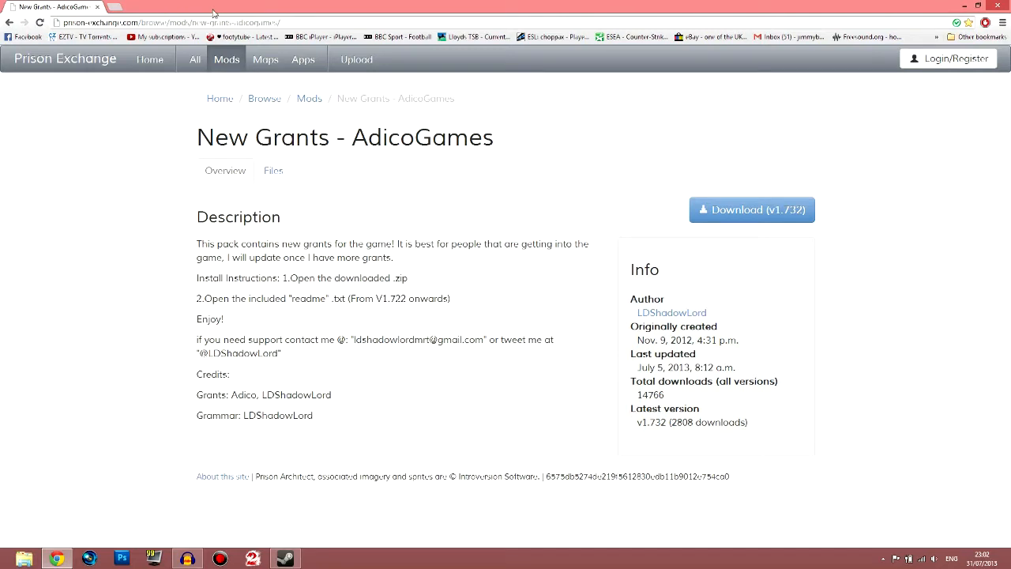
Step: Download the New Grants mod (v1.732) from Prison Exchange, open its zip in WinRAR and start Extract To on the data folder
{"action": "left_click", "coordinate": [158, 22]}
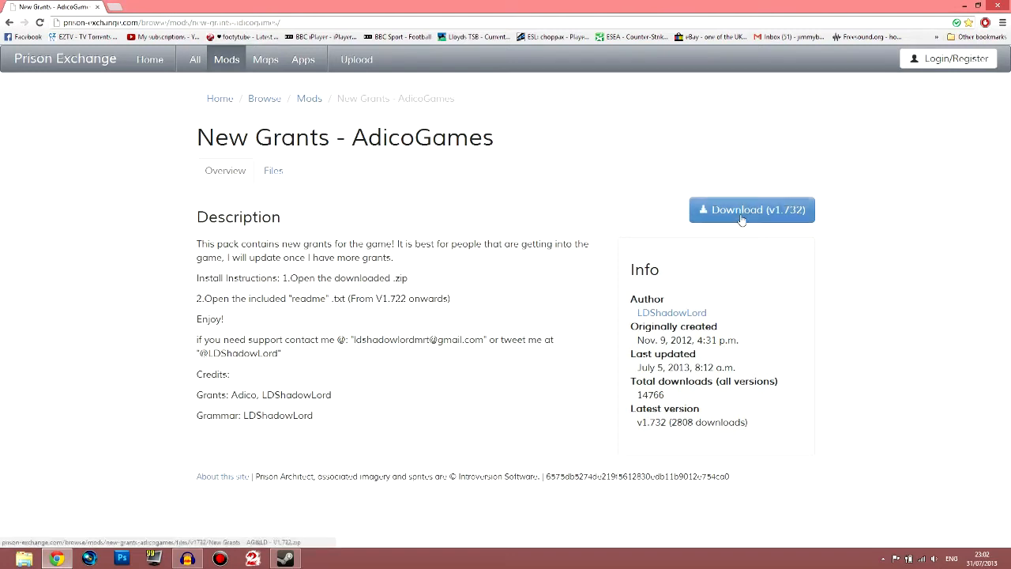
{"action": "left_click", "coordinate": [750, 208]}
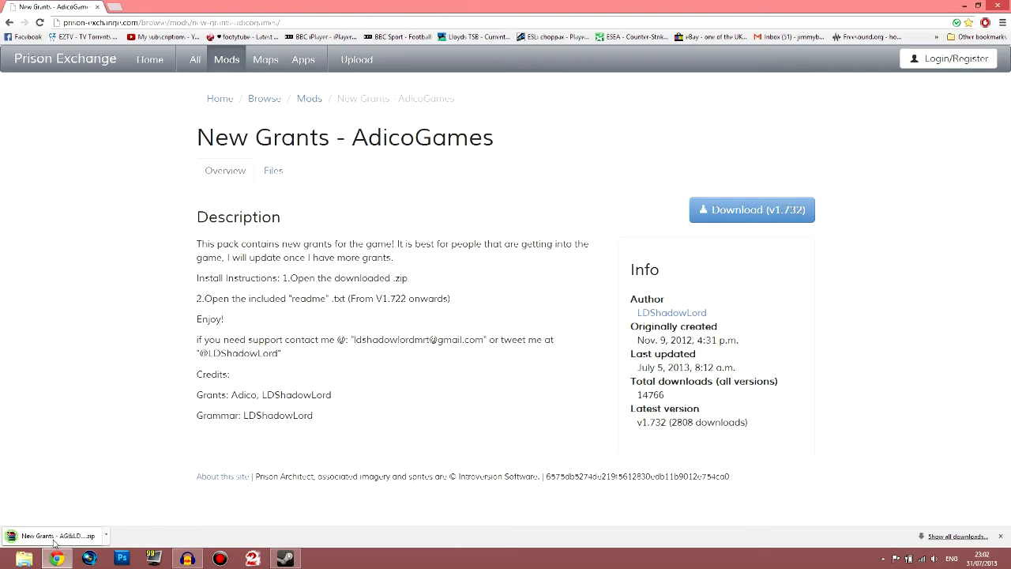
{"action": "left_click", "coordinate": [54, 534]}
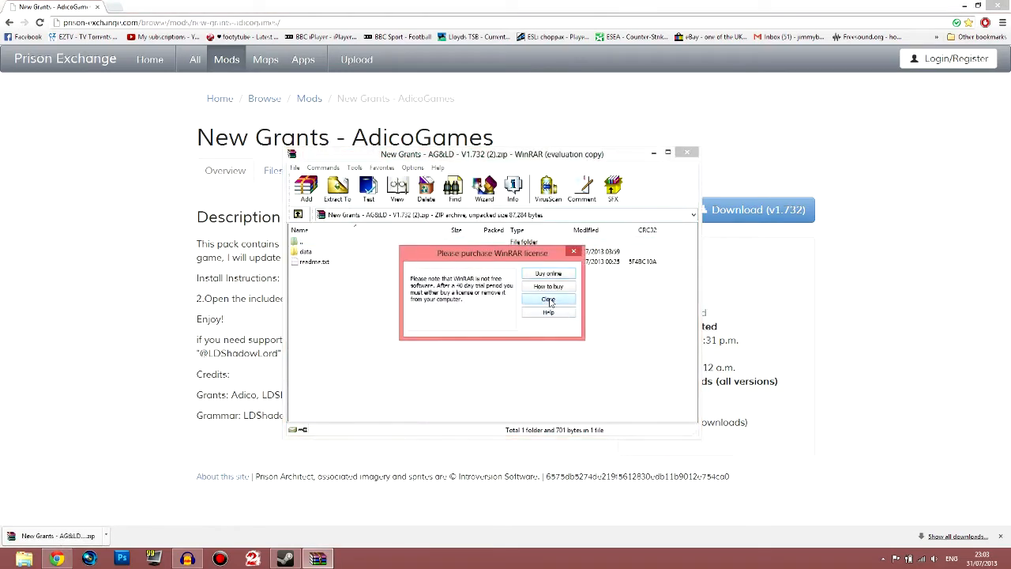
{"action": "left_click", "coordinate": [546, 300]}
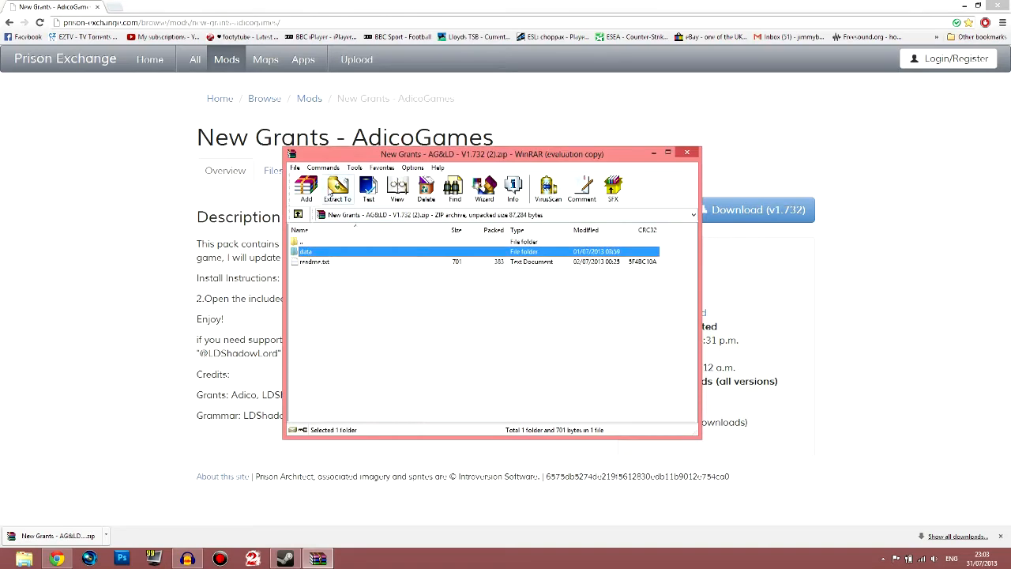
{"action": "left_click", "coordinate": [337, 188]}
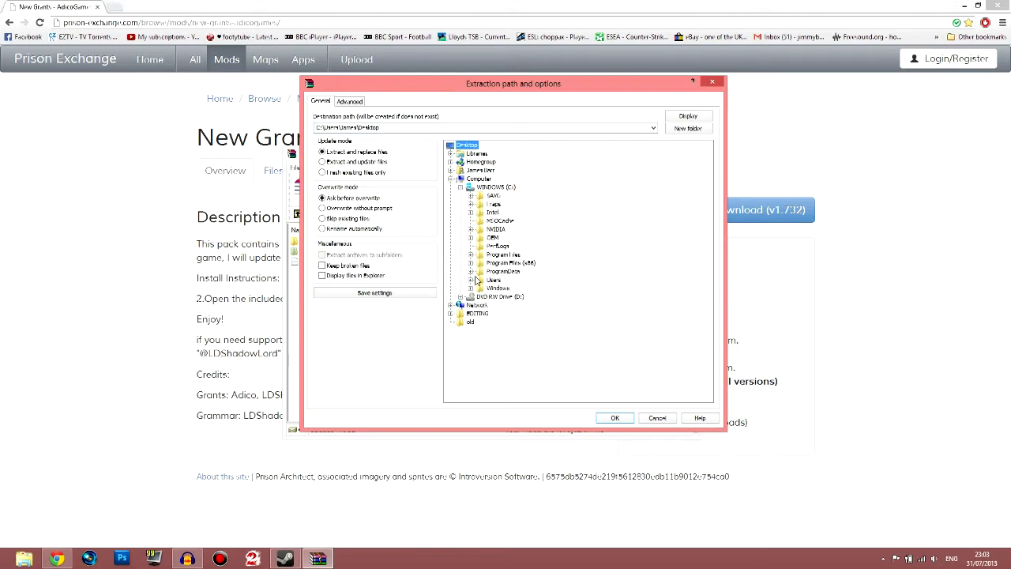
{"action": "mouse_move", "coordinate": [477, 278]}
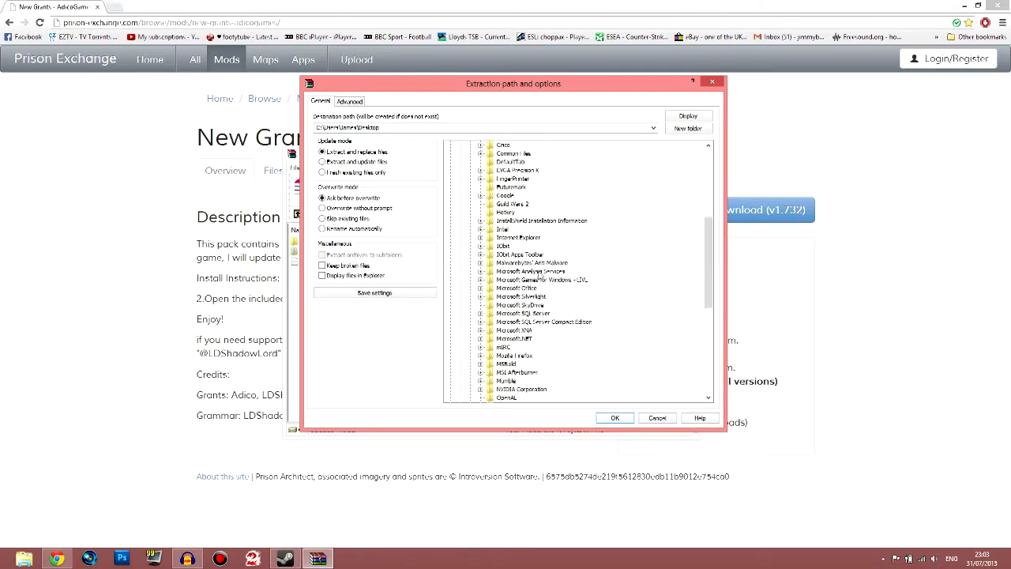
Step: Extract the data folder into the Prison Architect game folder and close the archive
{"action": "scroll", "scroll_direction": "down", "scroll_amount": 3}
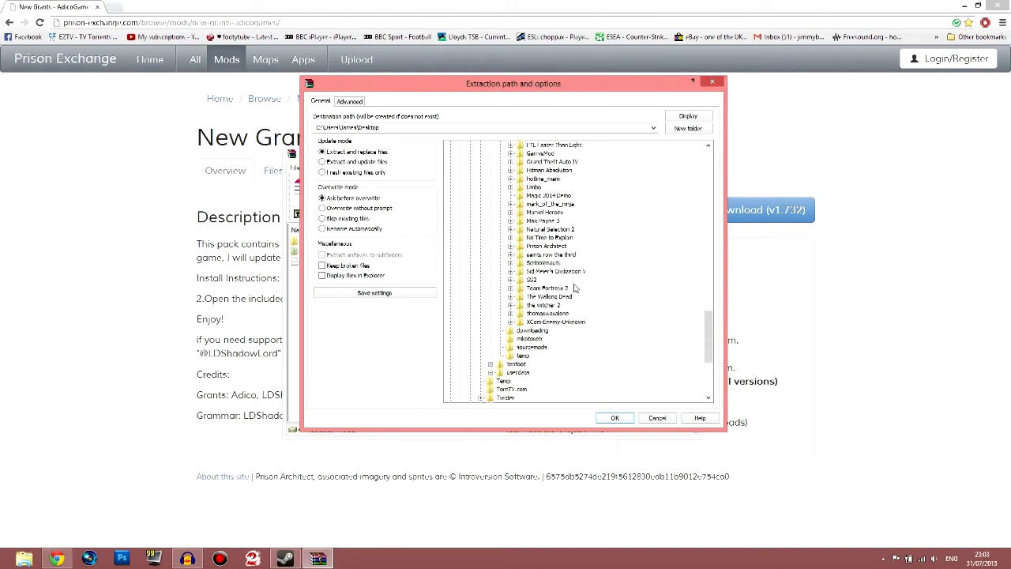
{"action": "left_click", "coordinate": [546, 246]}
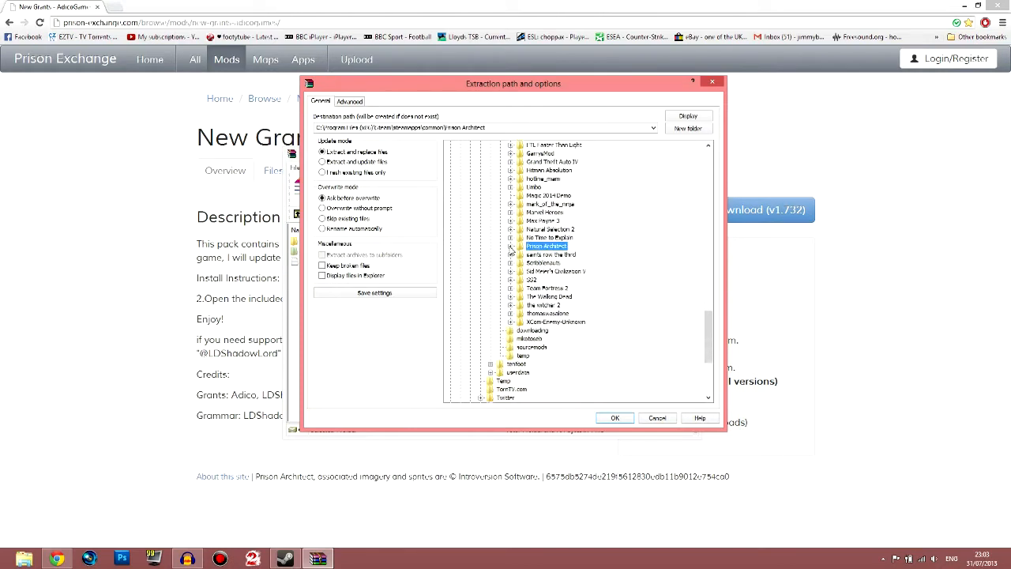
{"action": "left_click", "coordinate": [512, 246]}
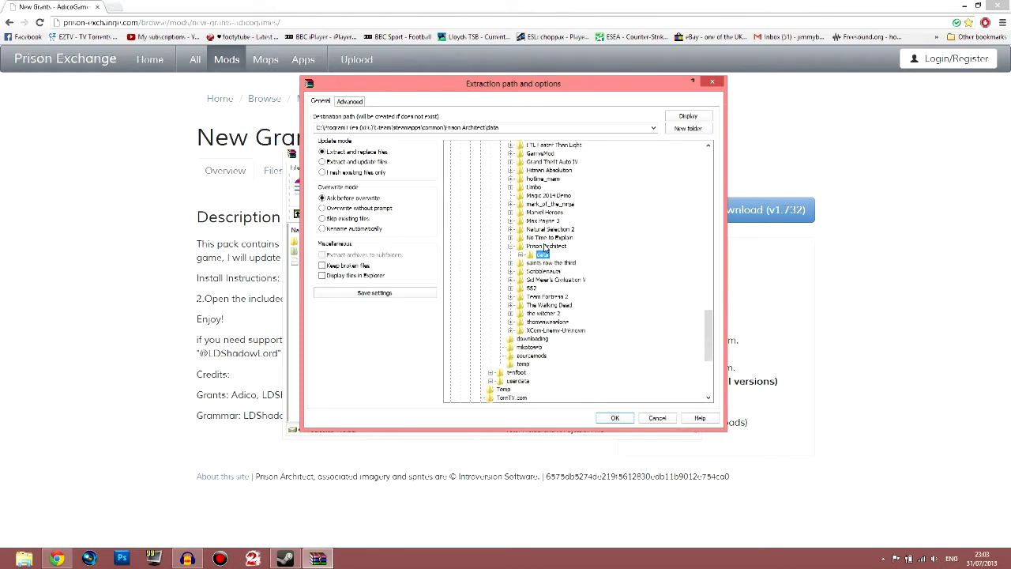
{"action": "left_click", "coordinate": [614, 417]}
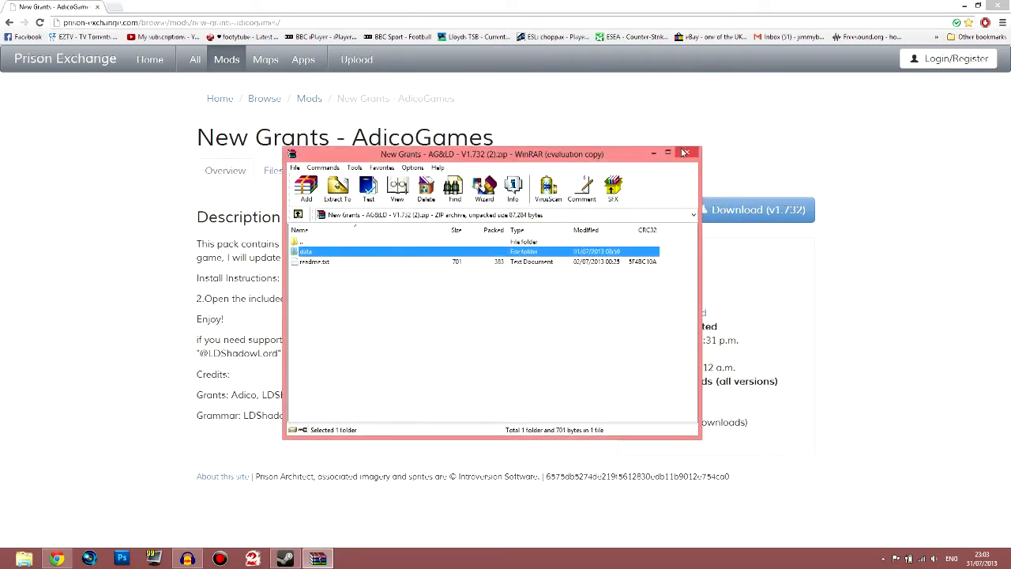
{"action": "left_click", "coordinate": [685, 152]}
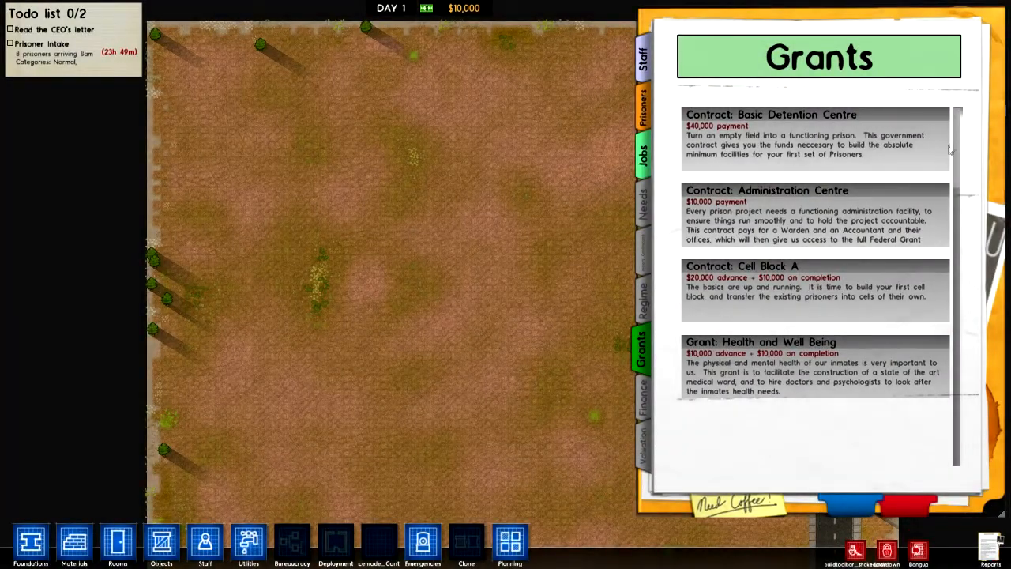
Step: Scroll the Grants list and accept new mod grants such as Owey, Owey!
{"action": "scroll", "scroll_direction": "down", "scroll_amount": 3}
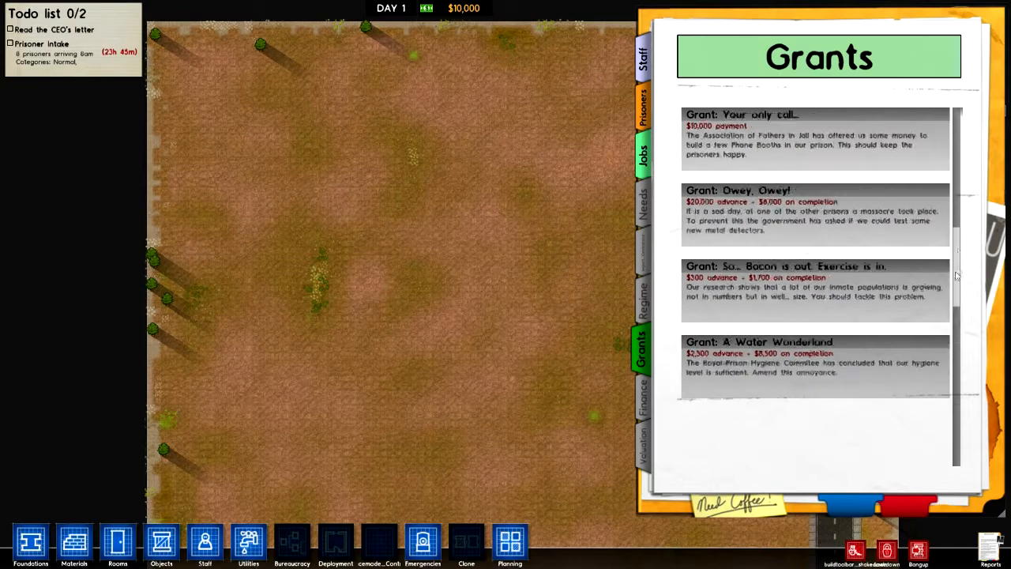
{"action": "left_click", "coordinate": [813, 139]}
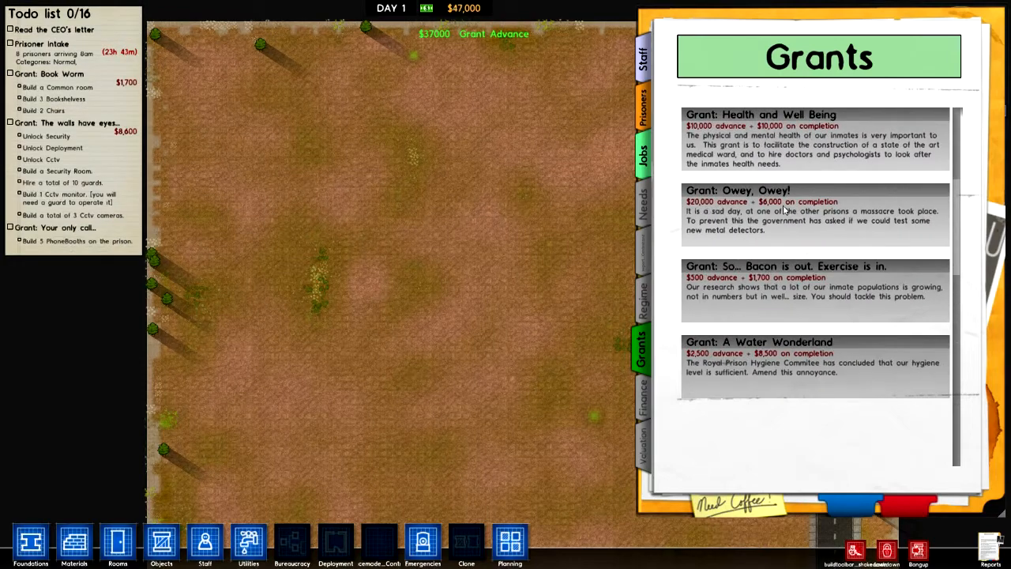